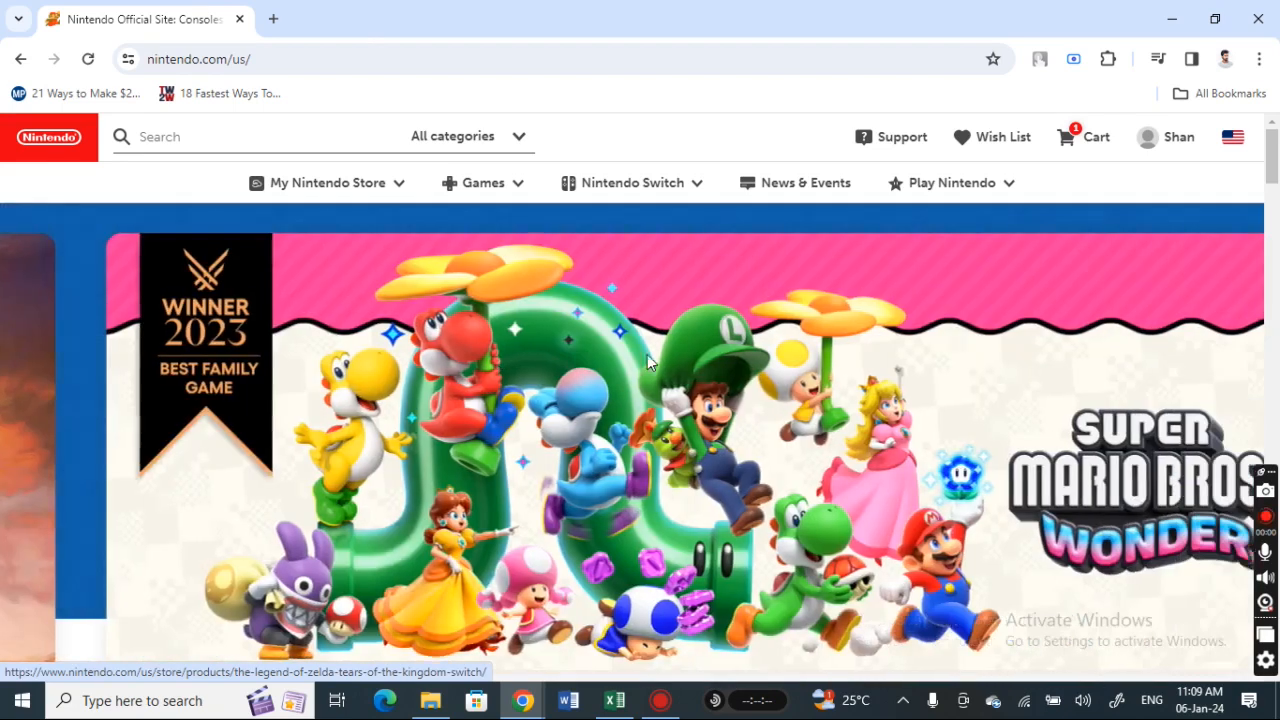
Scroll down the nintendo.com home page past the featured carousel
scroll(down, 3)
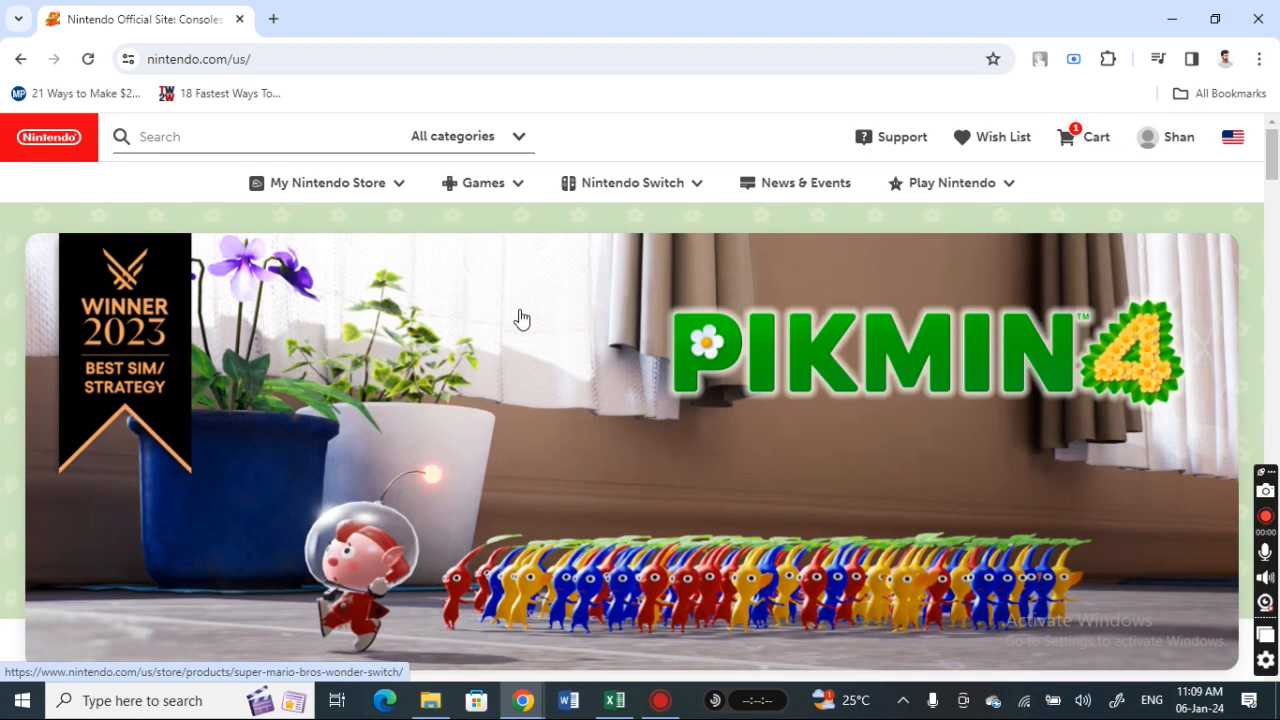
mouse_move(312, 332)
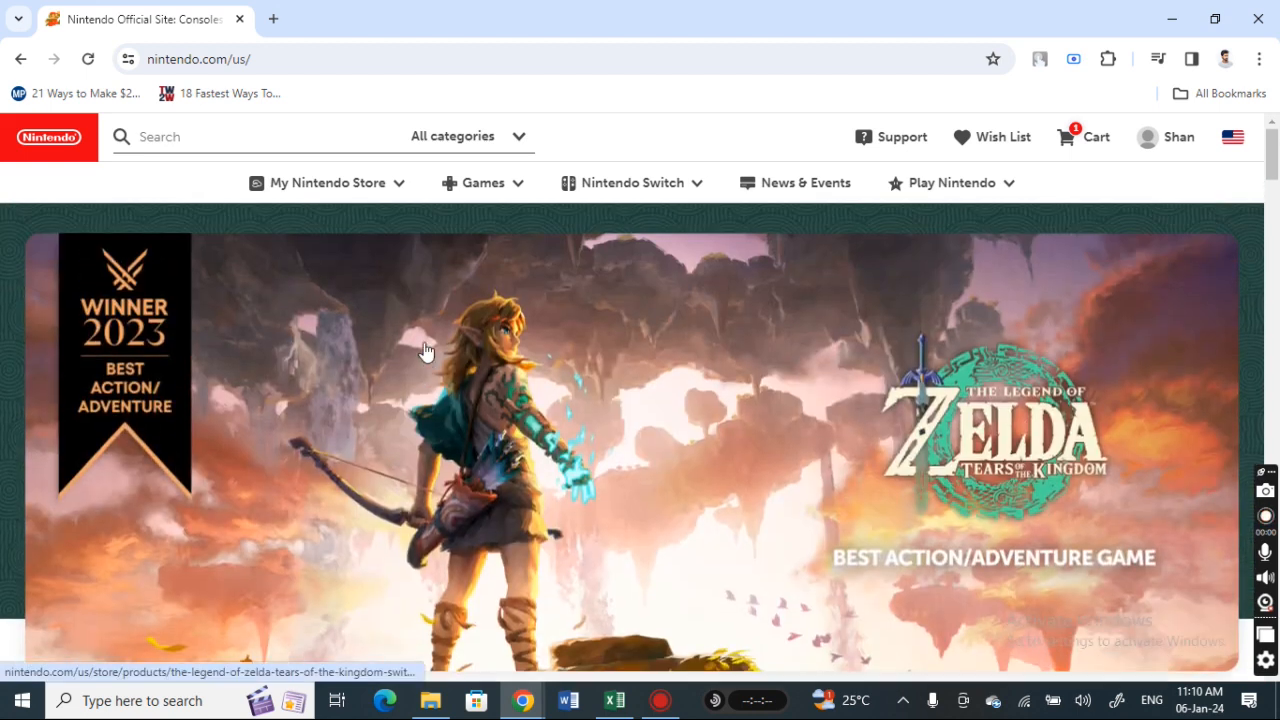
mouse_move(1194, 148)
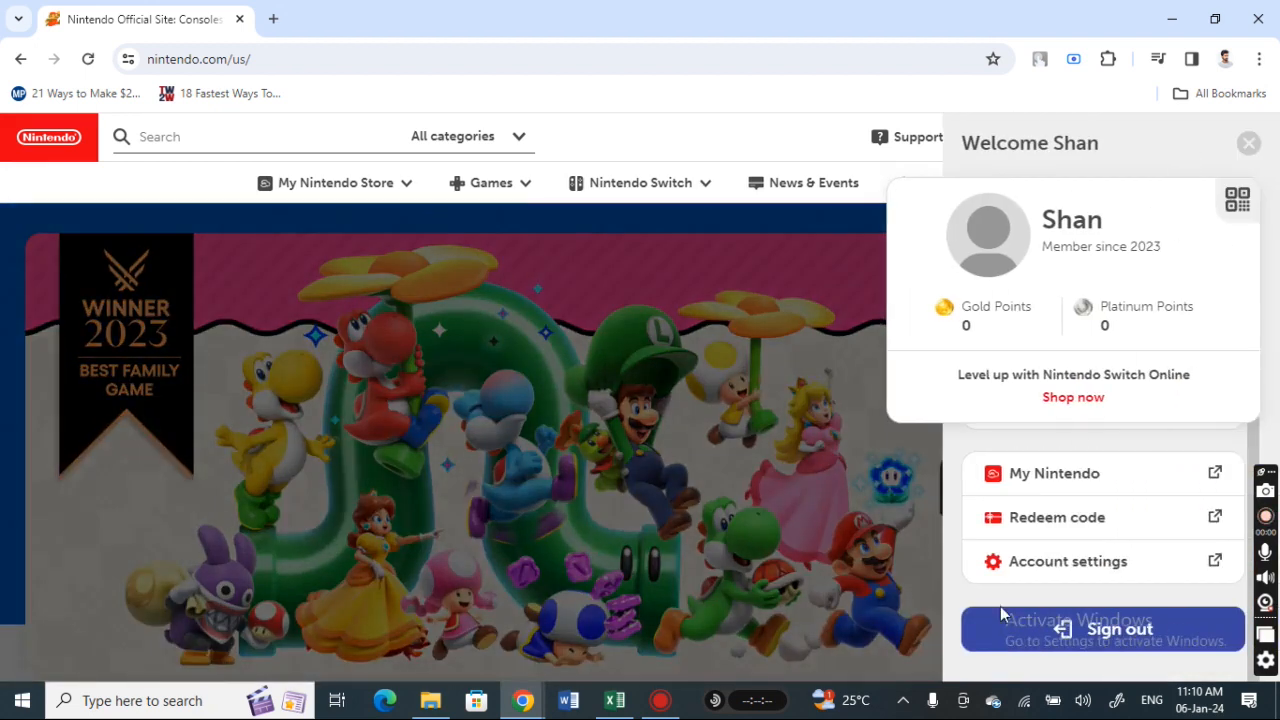
Go to Account settings and reach the Funds and Payment Methods section with PayPal
click(1068, 560)
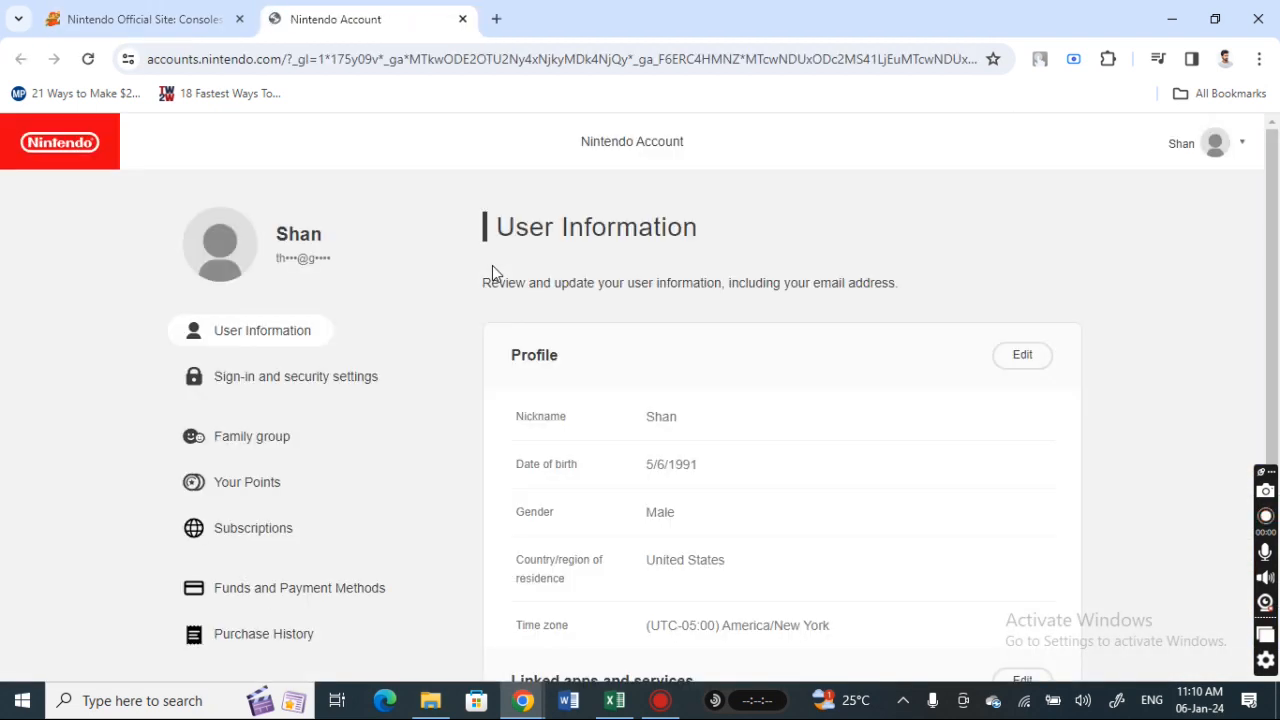
mouse_move(252, 368)
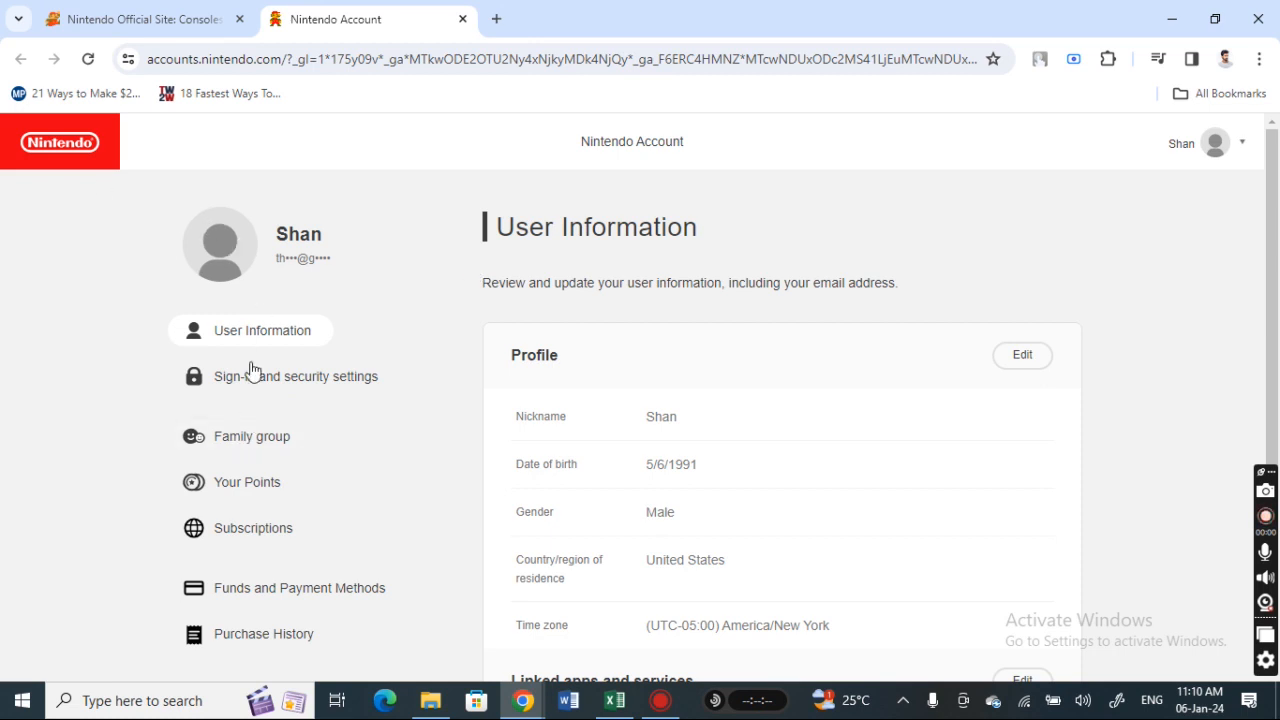
mouse_move(248, 588)
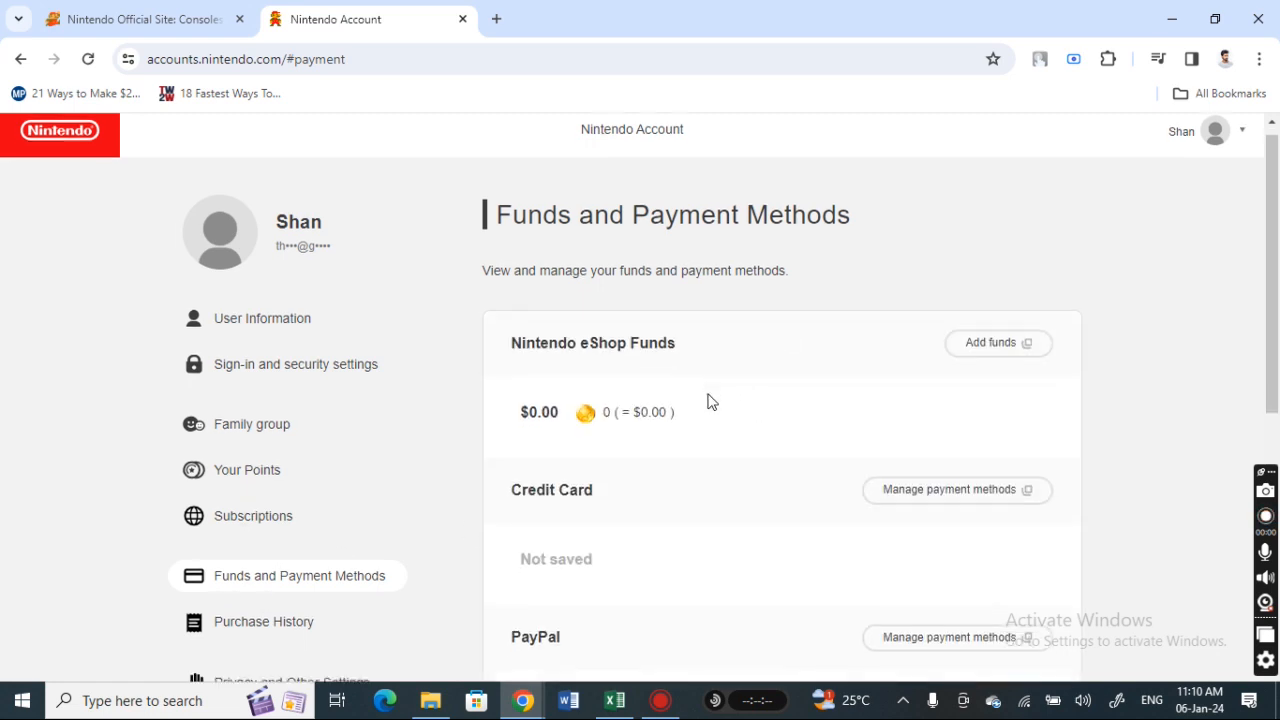
scroll(down, 3)
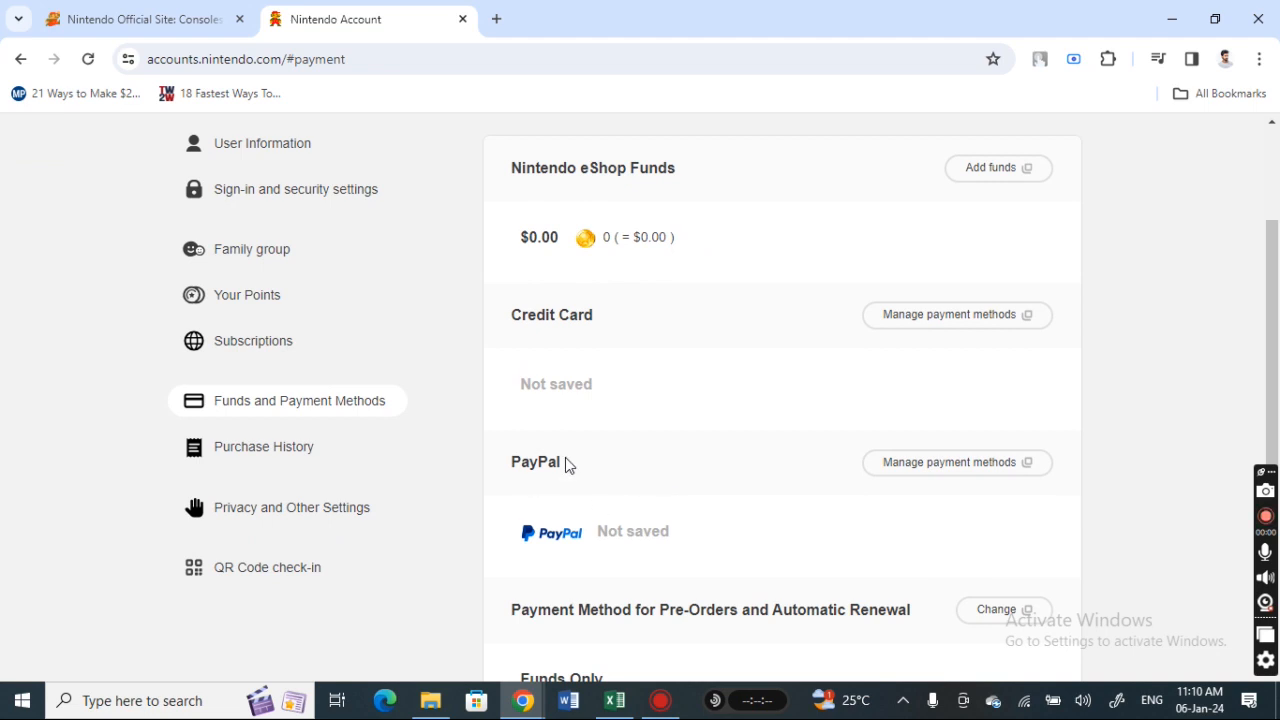
mouse_move(956, 462)
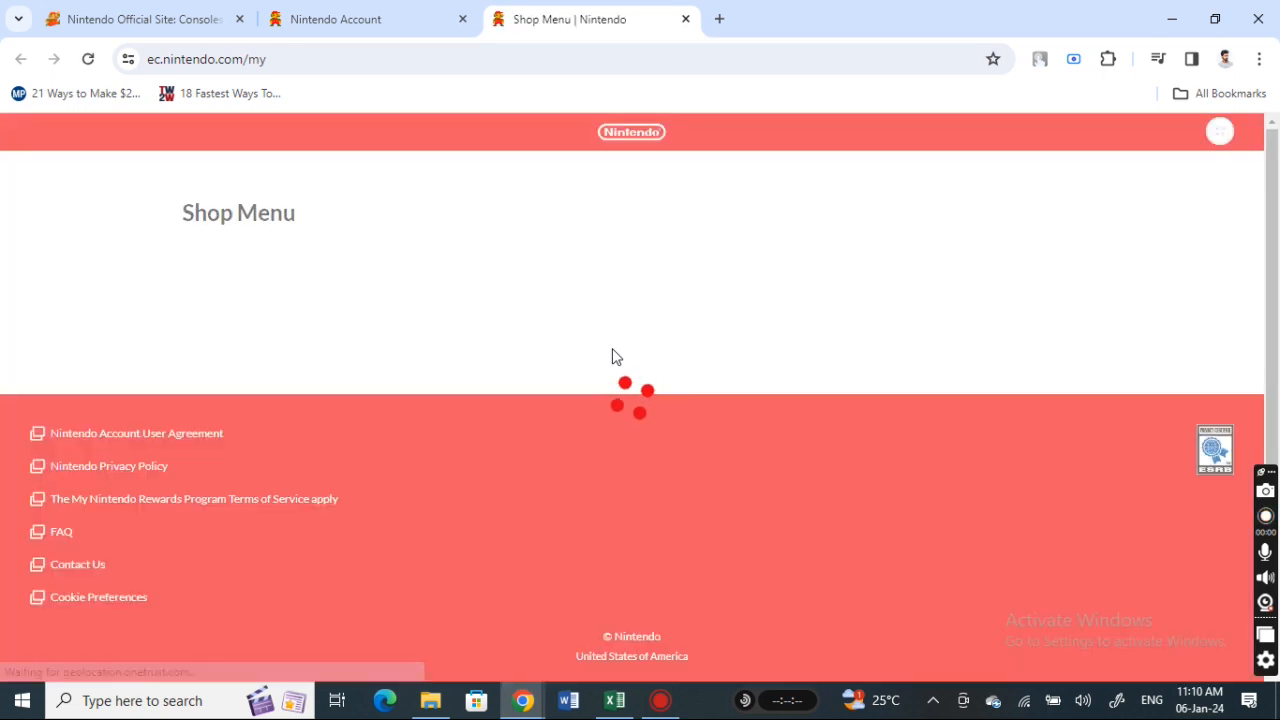
mouse_move(490, 256)
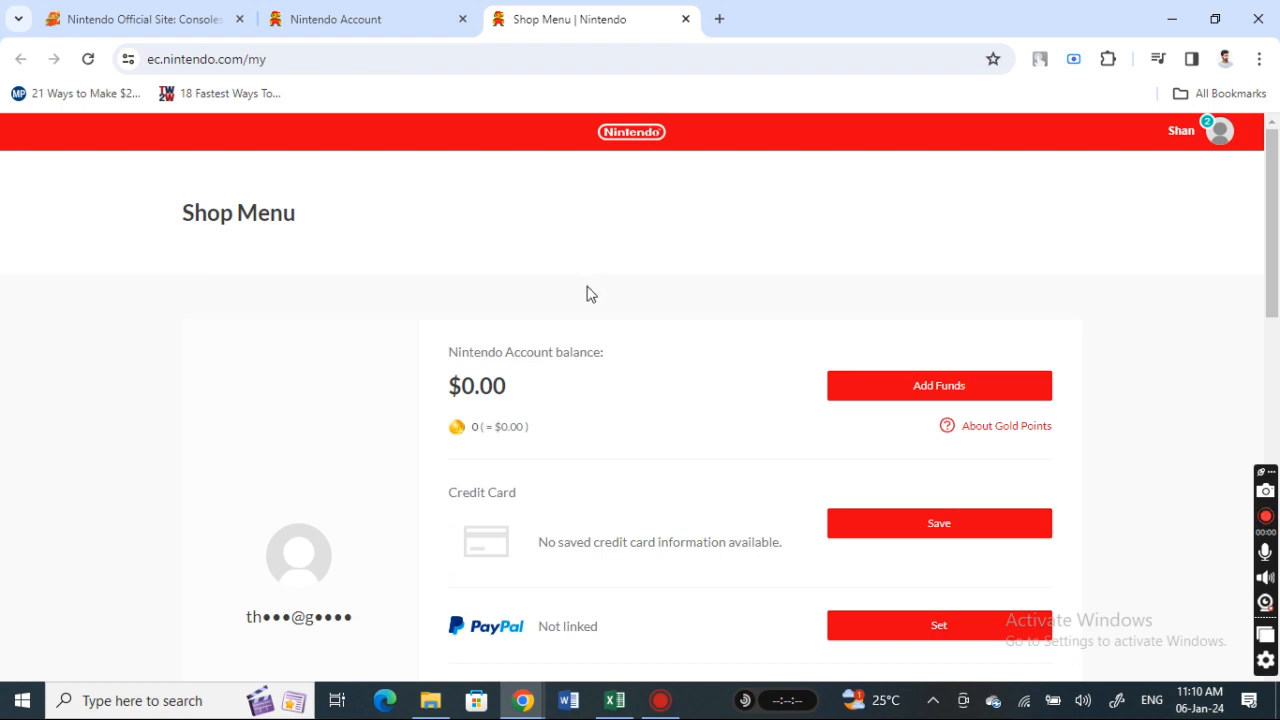
Scroll the Shop Menu down to the unlinked PayPal row under the $0.00 balance
scroll(down, 3)
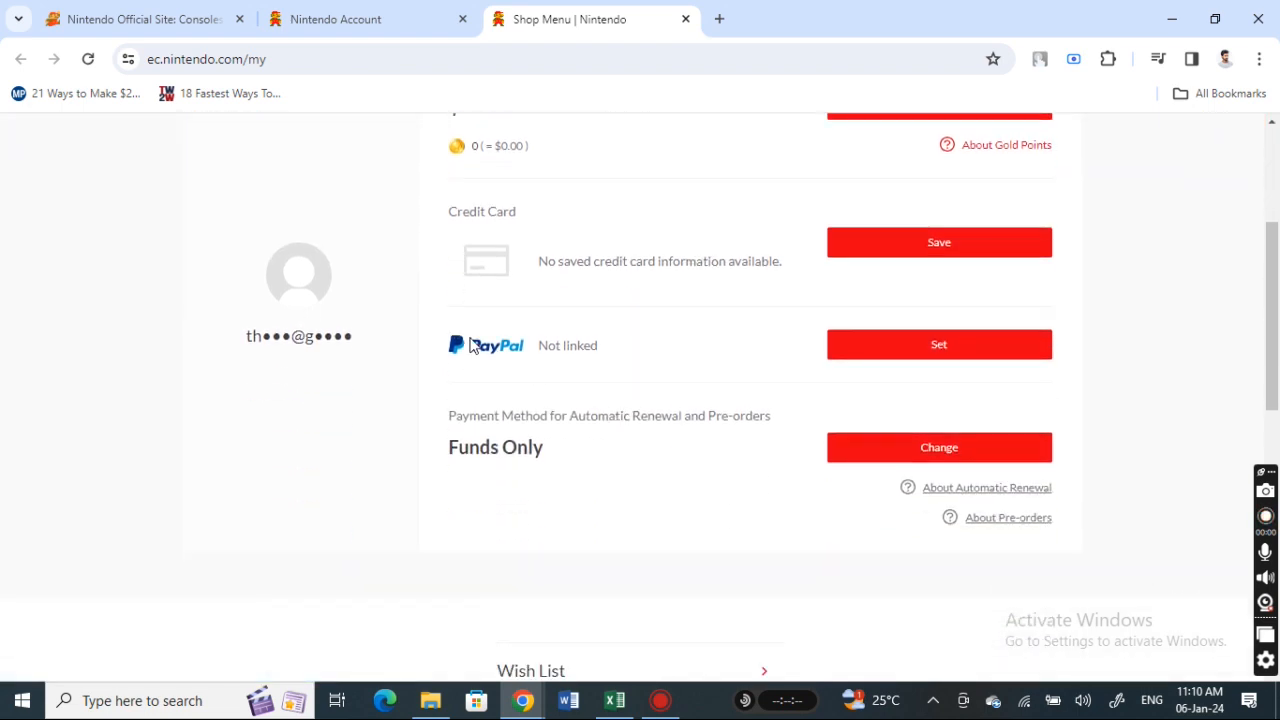
mouse_move(584, 364)
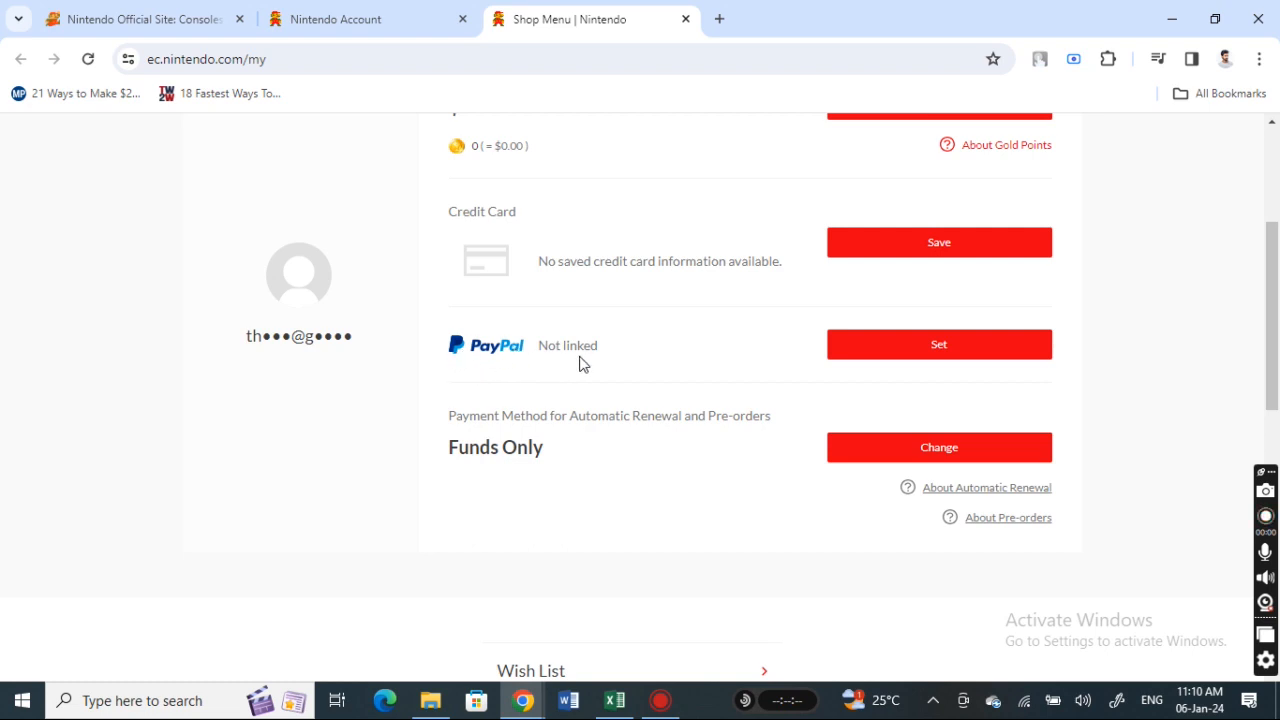
mouse_move(968, 348)
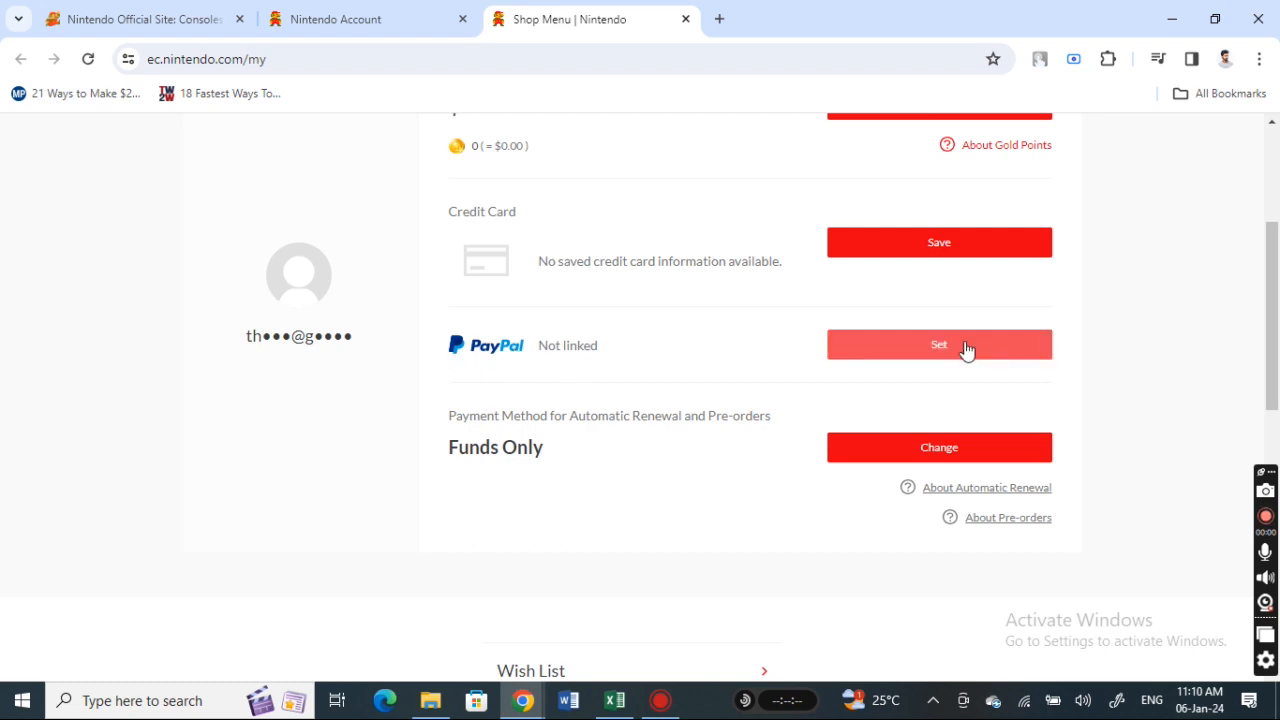
Choose Set for PayPal and confirm Link on the agreement page to leave for PayPal's site
click(938, 344)
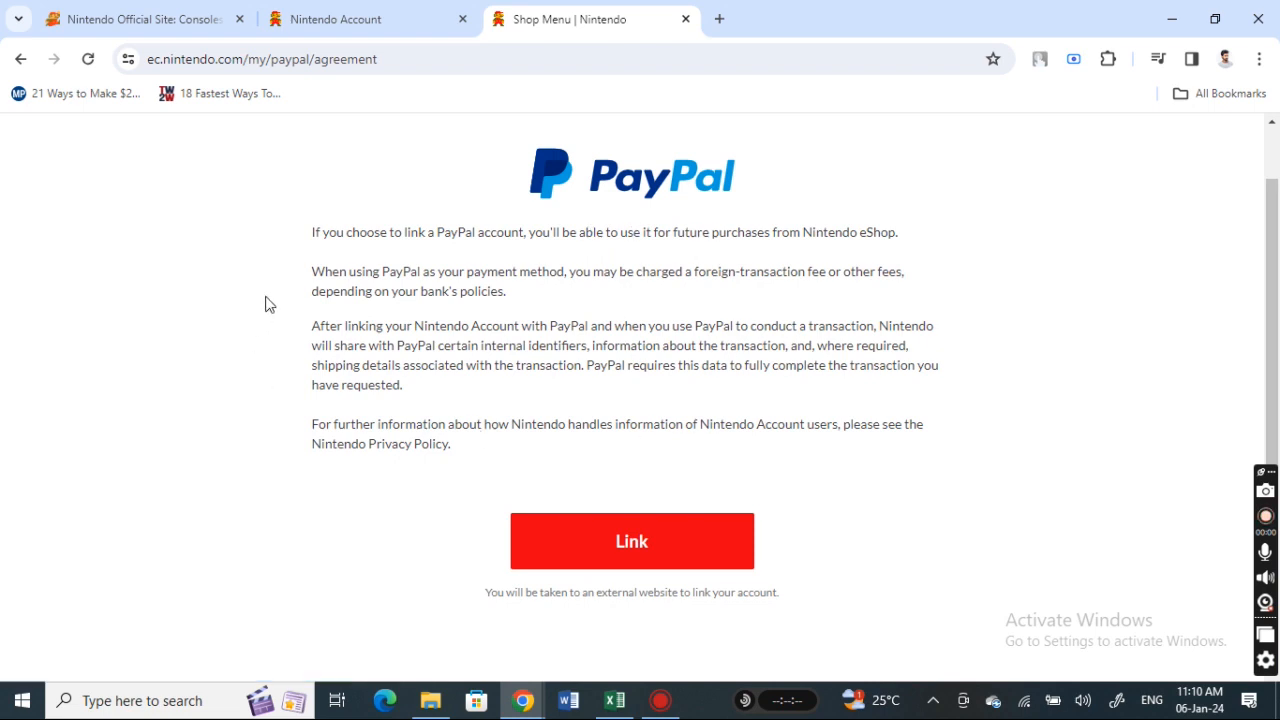
mouse_move(632, 540)
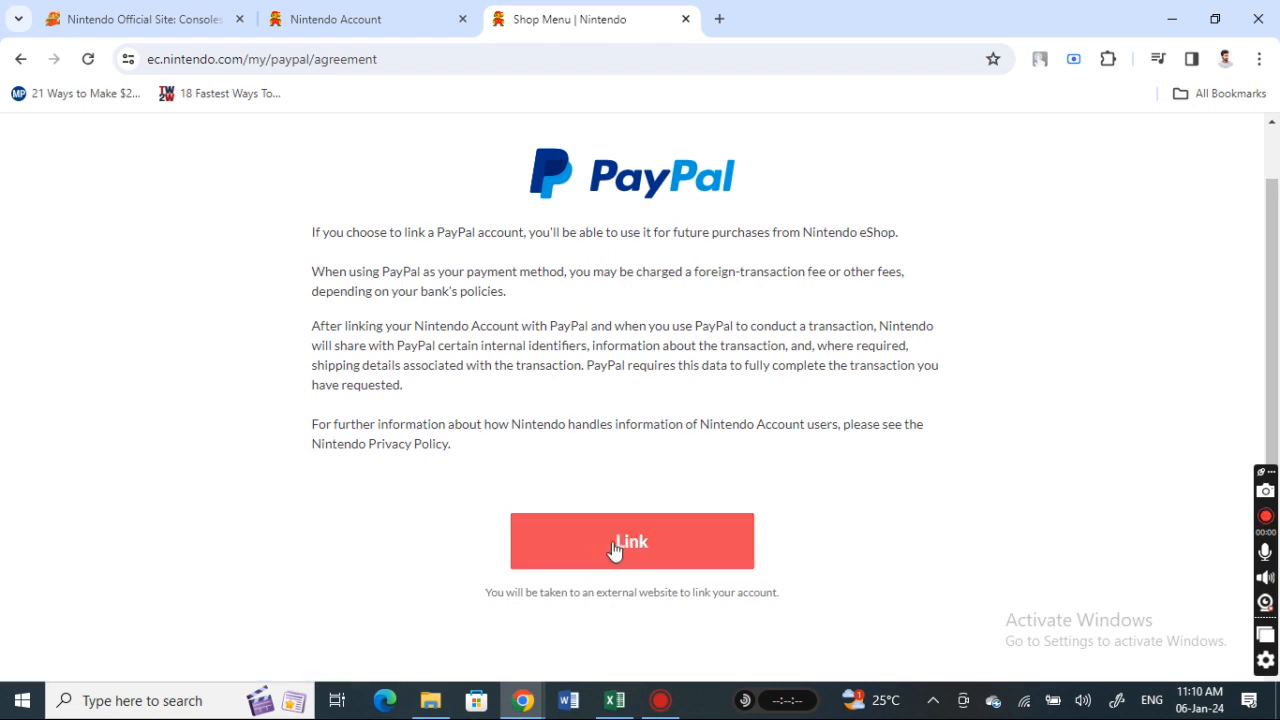
click(632, 540)
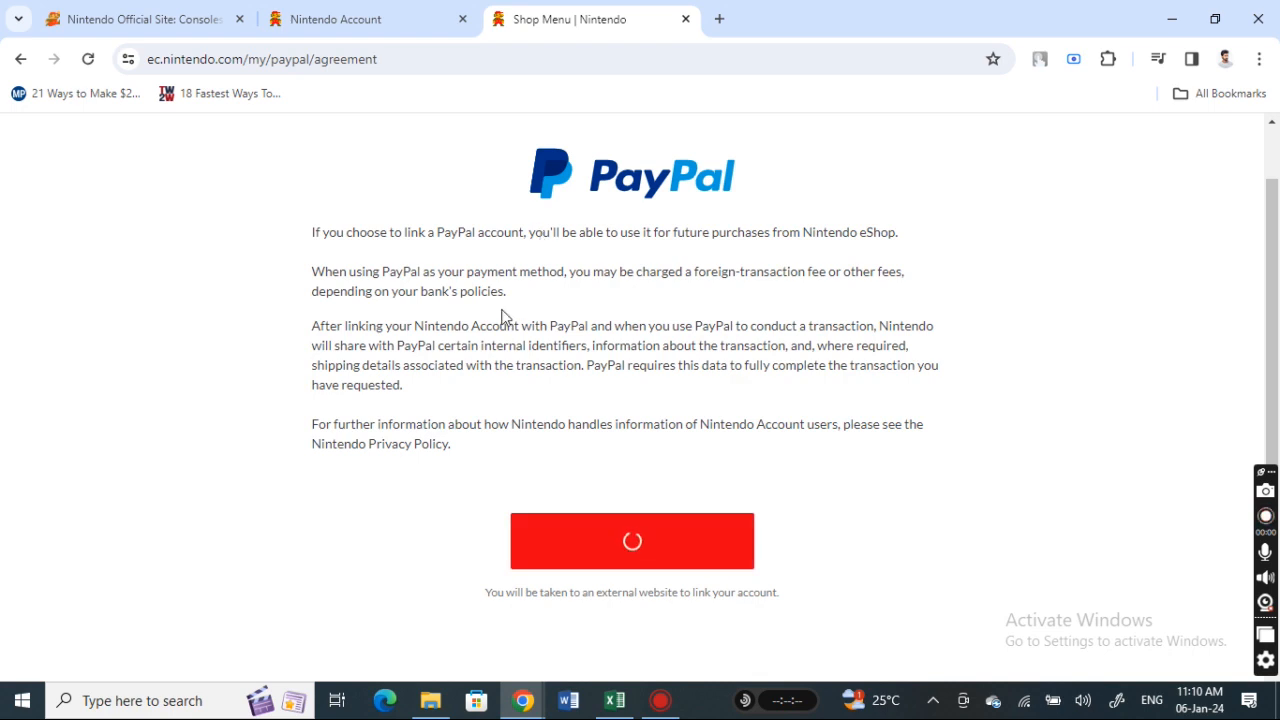
click(632, 540)
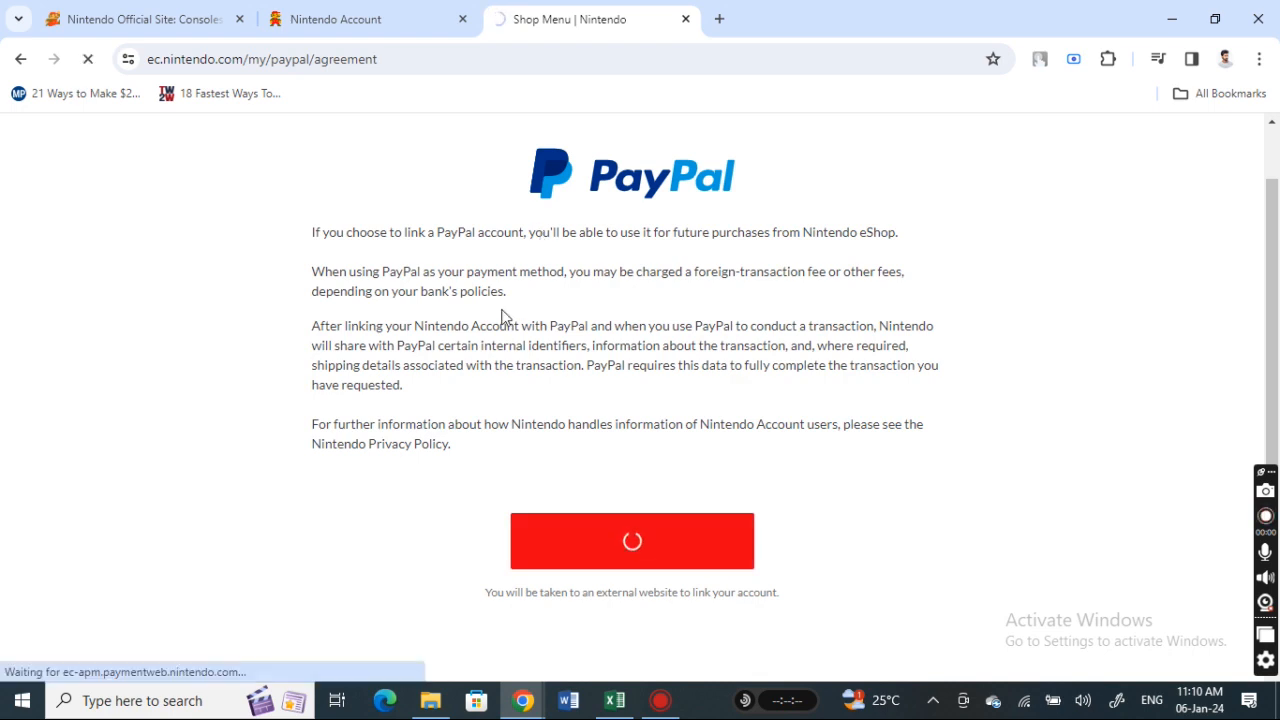
Let PayPal's checkout load showing the debit Mastercard for future Nintendo payments
click(632, 540)
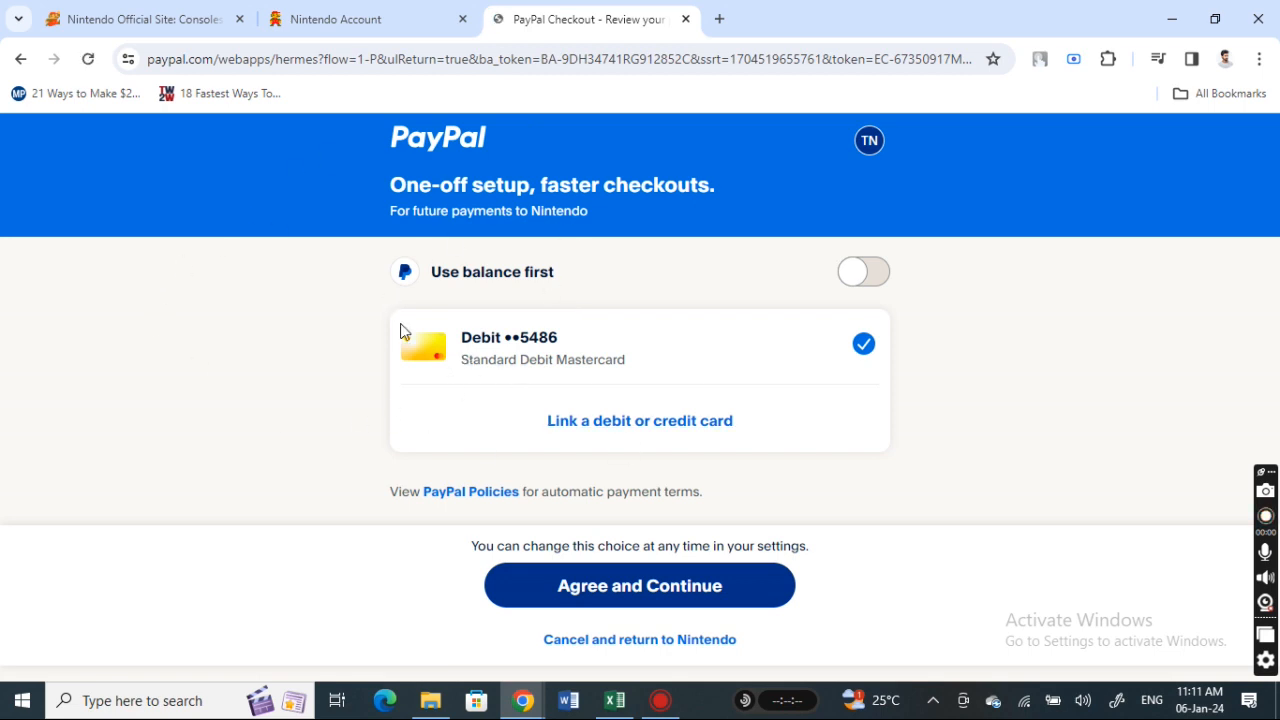
mouse_move(490, 304)
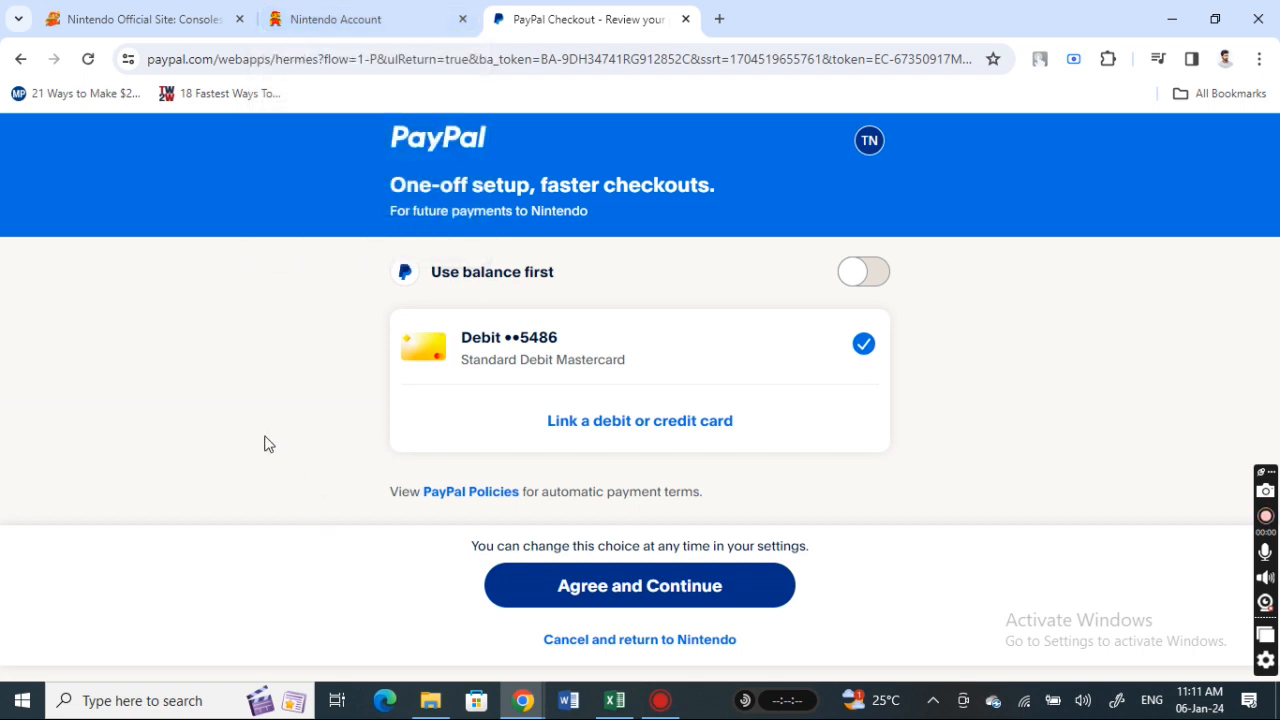
mouse_move(88, 136)
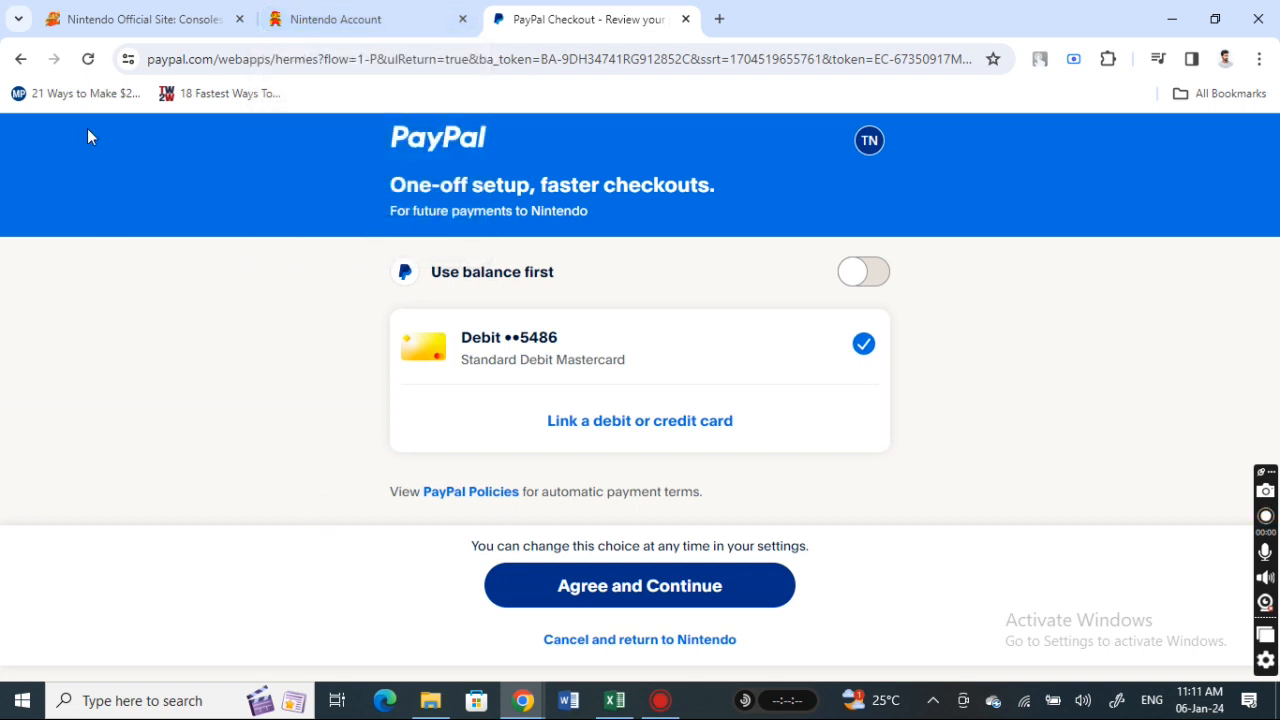